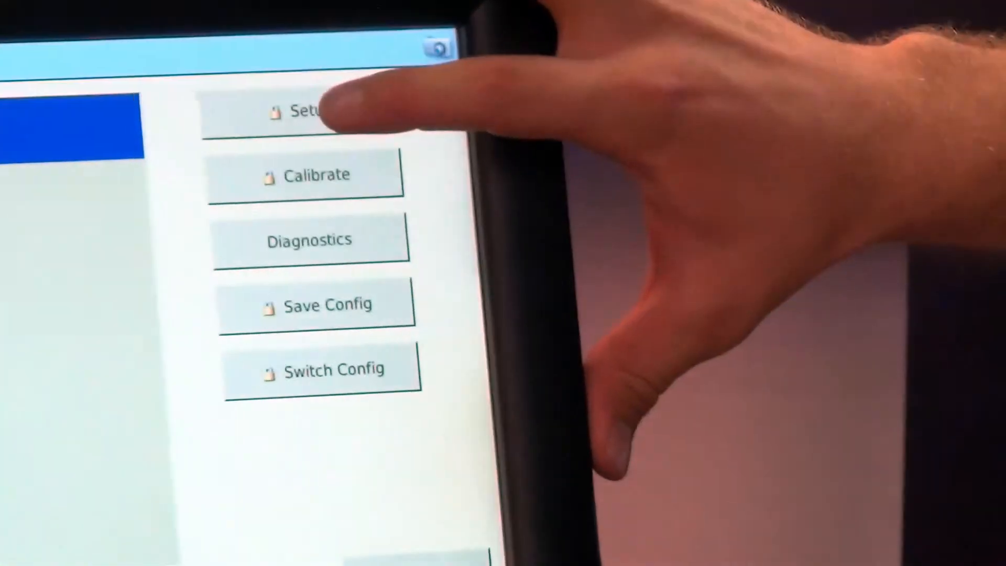
Enter Display Setup by accepting the administration password.
left_click(302, 111)
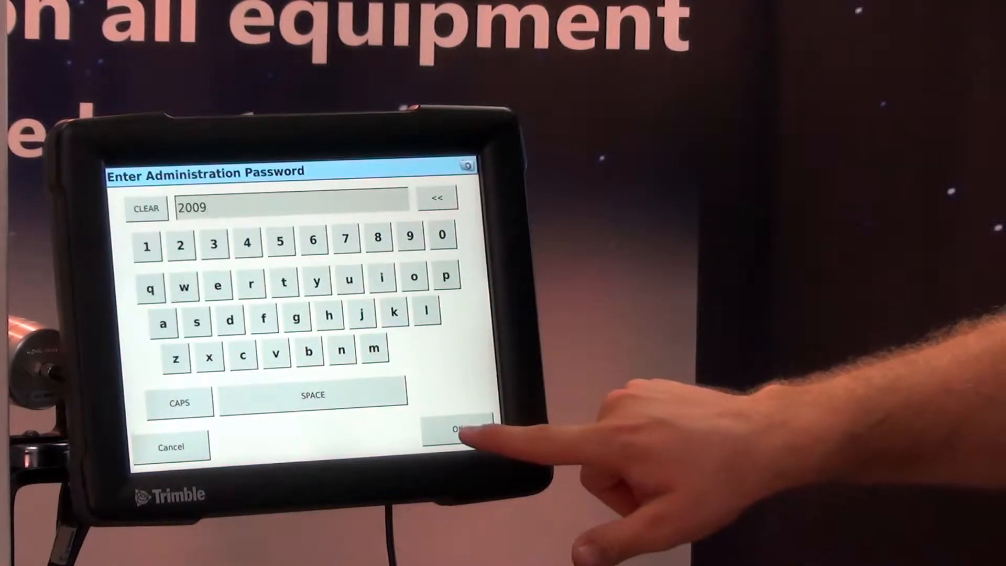
left_click(457, 428)
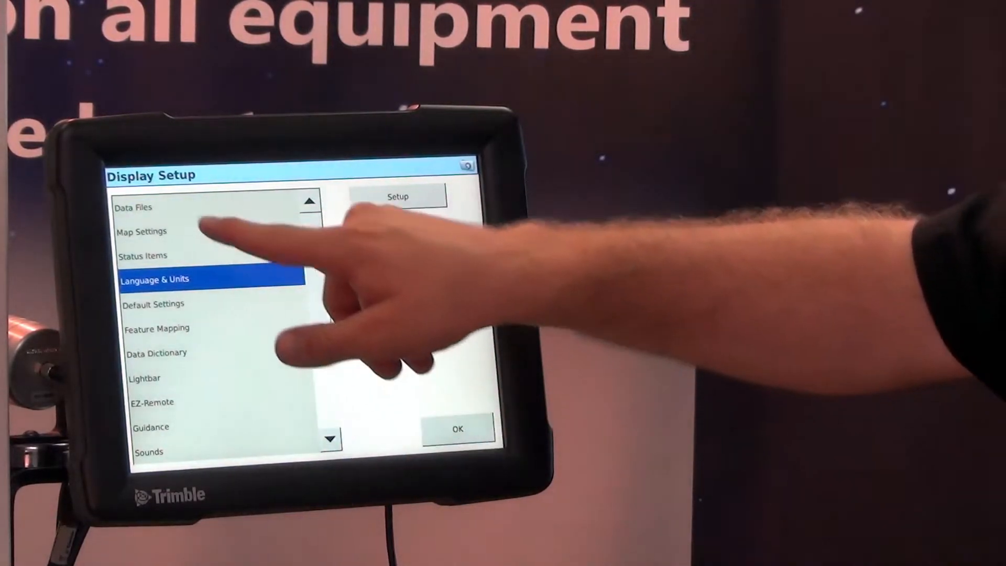
Scroll down the Display Setup categories and choose Power Management.
left_click(170, 255)
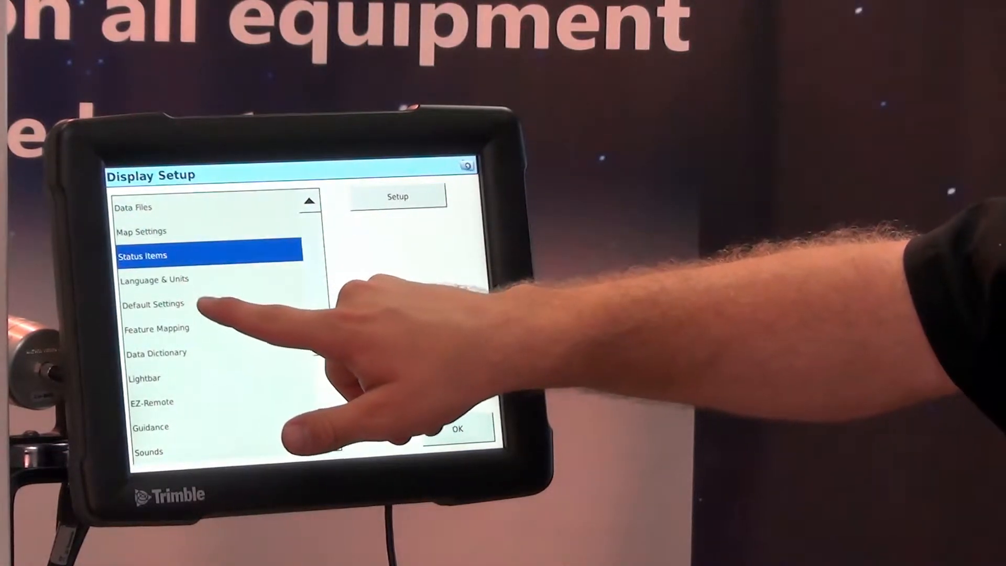
left_click(135, 207)
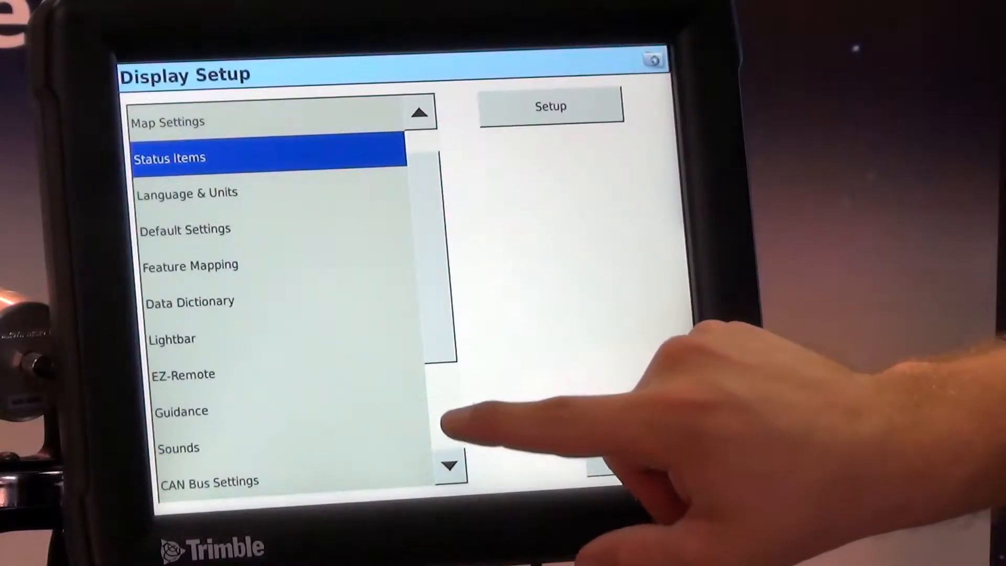
left_click(448, 464)
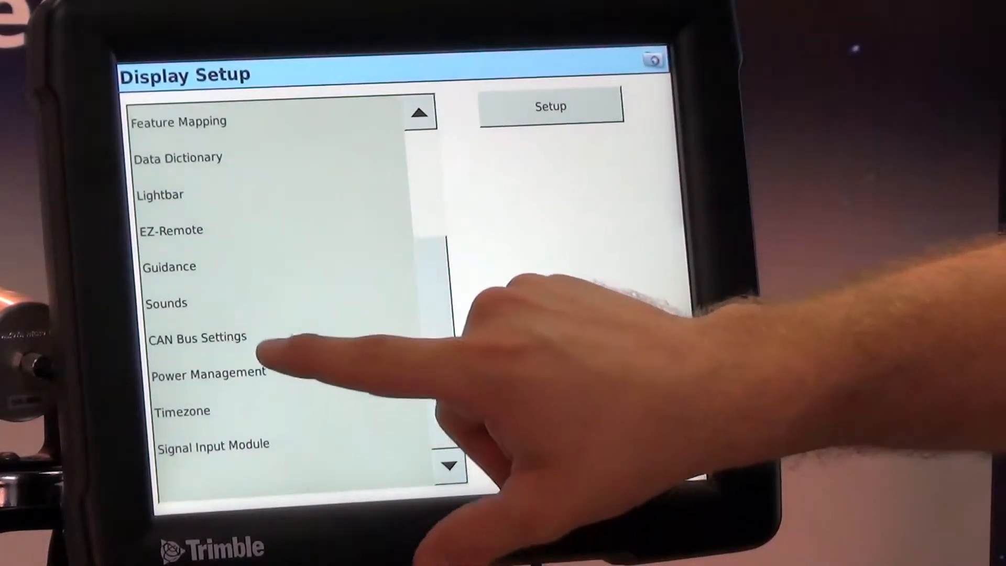
left_click(206, 372)
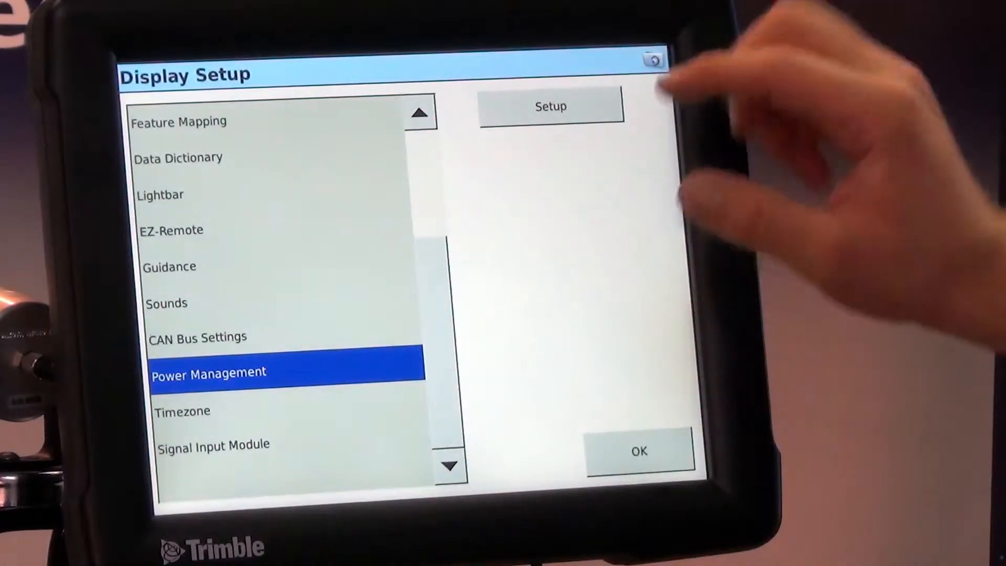
Review power settings, keeping backlight off after 45 mins and system off after 2 hours, and confirm.
left_click(550, 106)
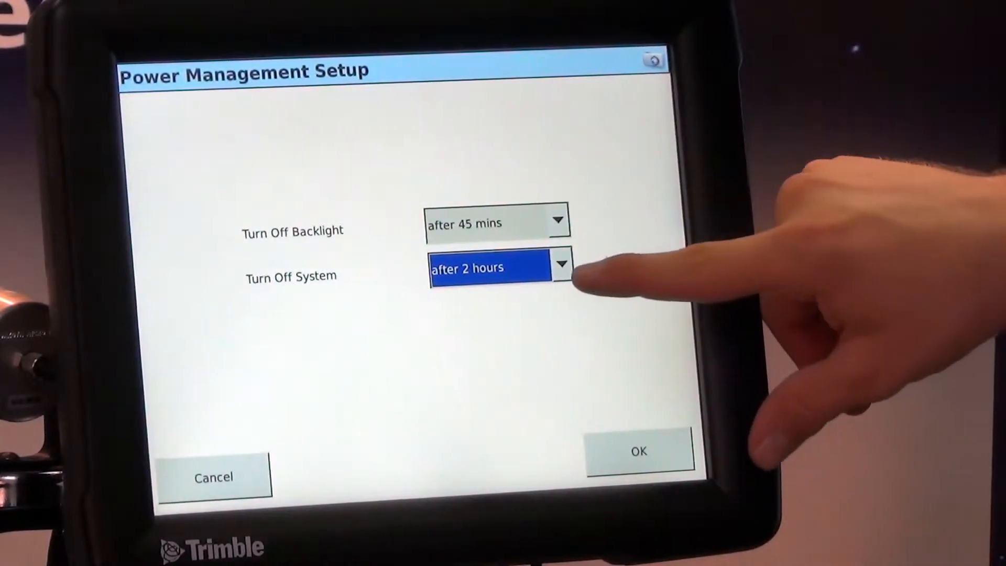
left_click(560, 266)
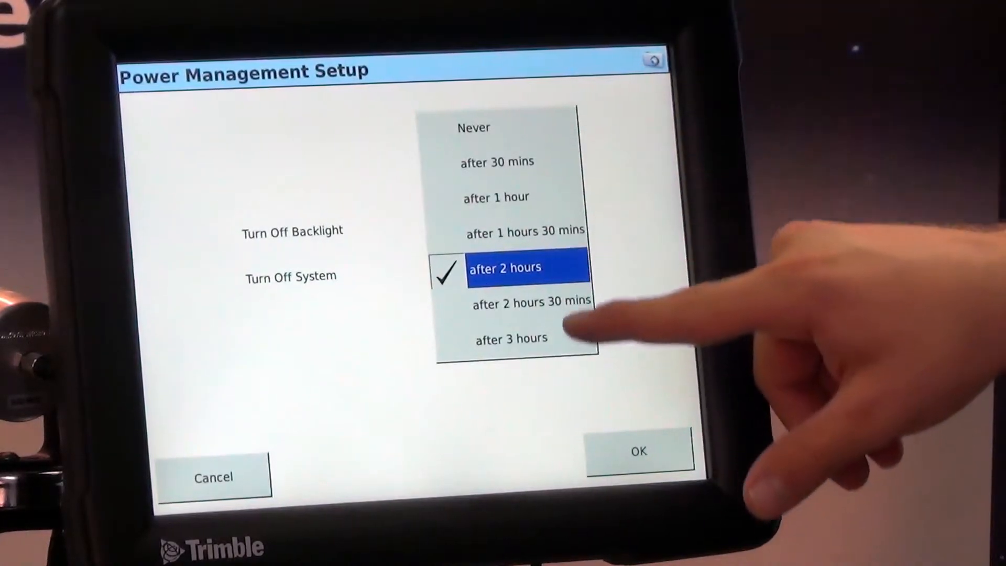
mouse_move(572, 270)
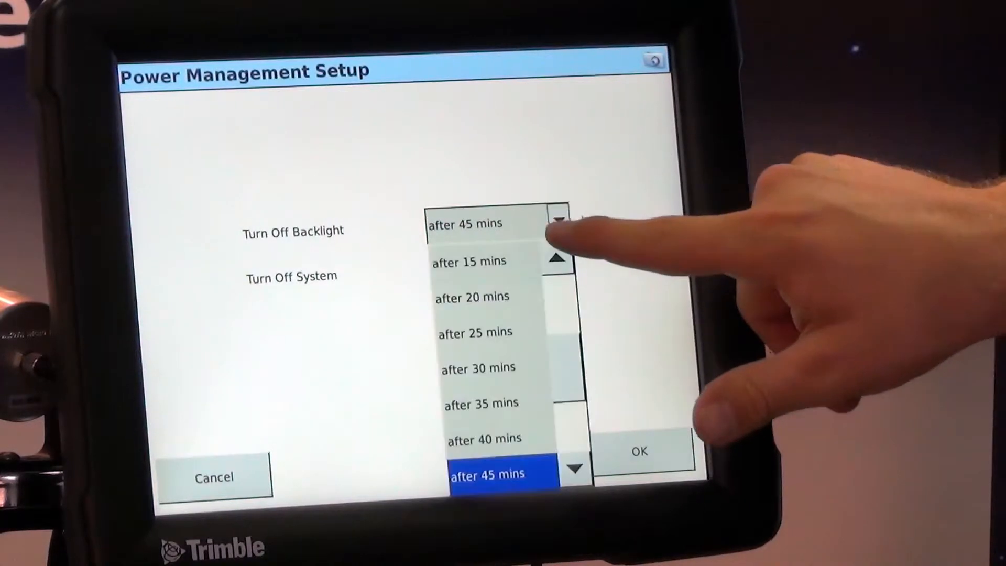
left_click(487, 475)
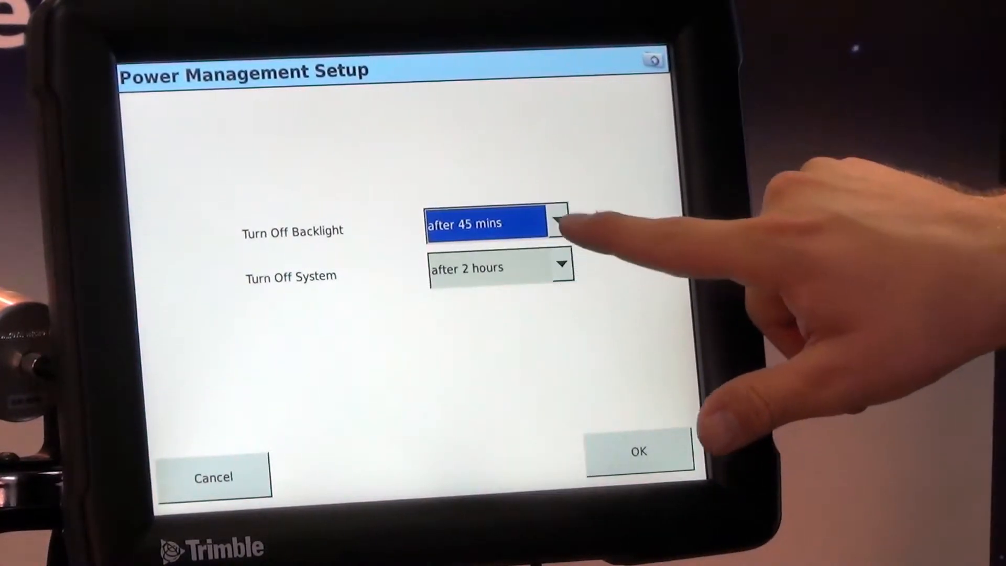
left_click(558, 222)
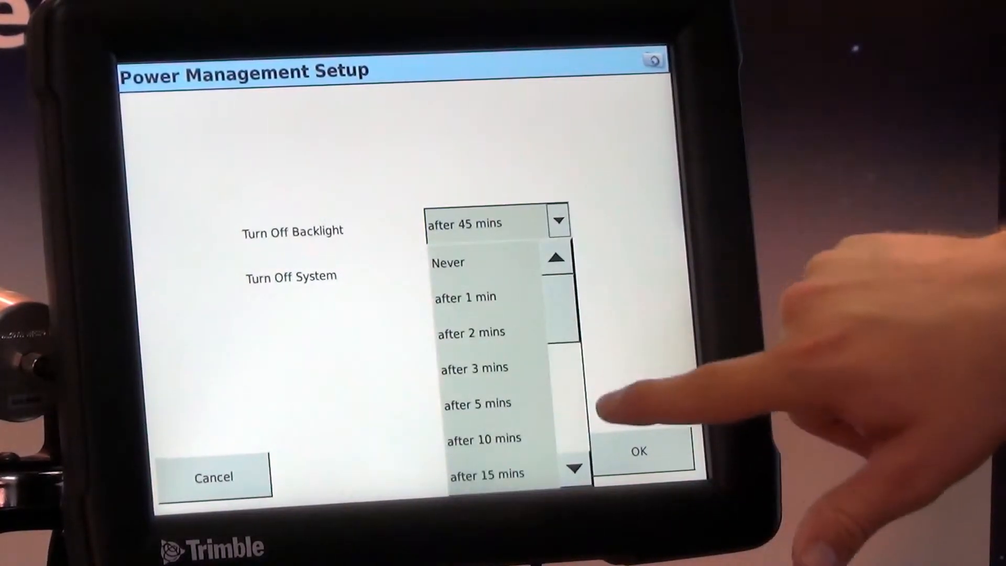
left_click(571, 469)
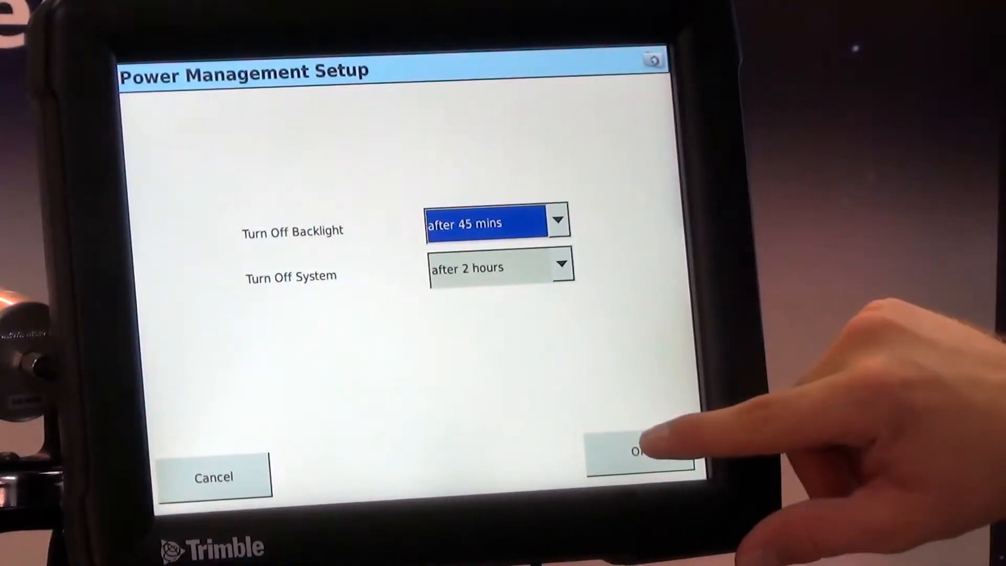
left_click(638, 451)
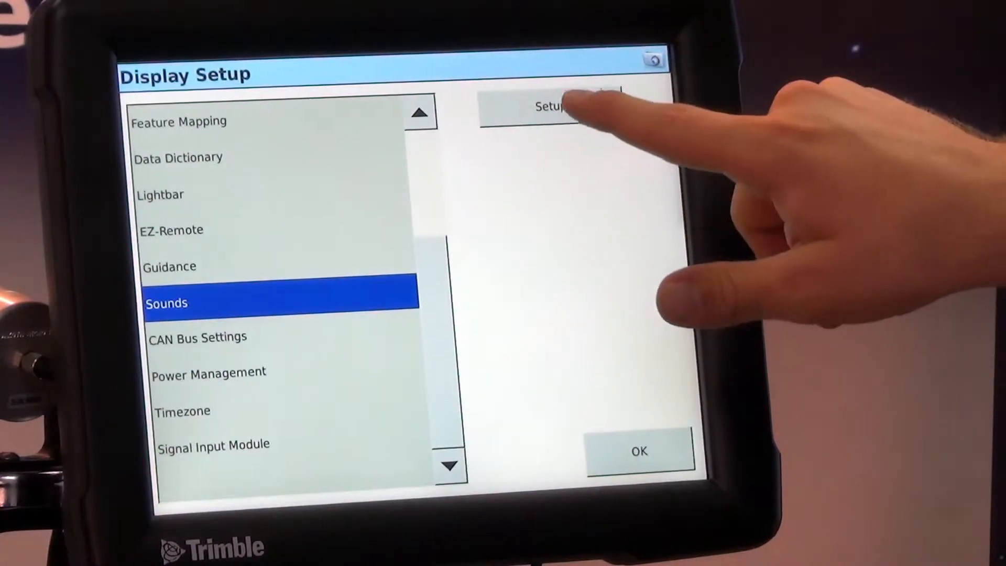
Review sound settings, leaving touch screen sounds at Both High, and confirm unchanged.
left_click(548, 107)
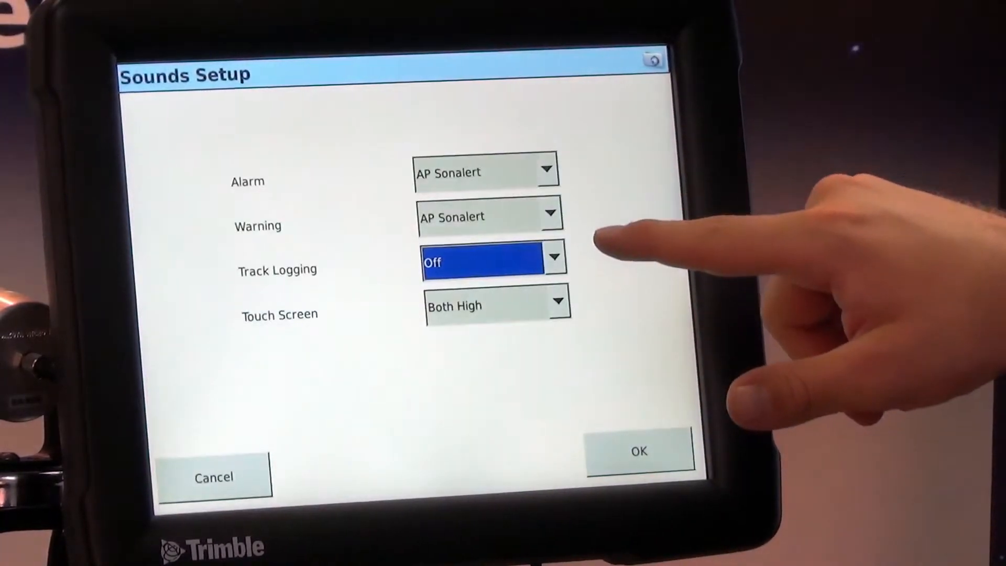
mouse_move(610, 276)
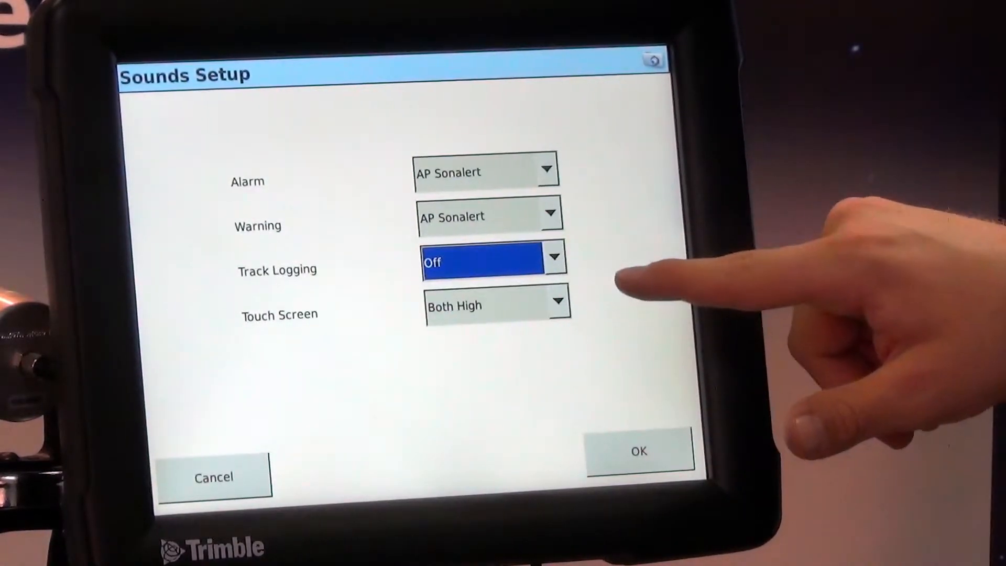
left_click(559, 303)
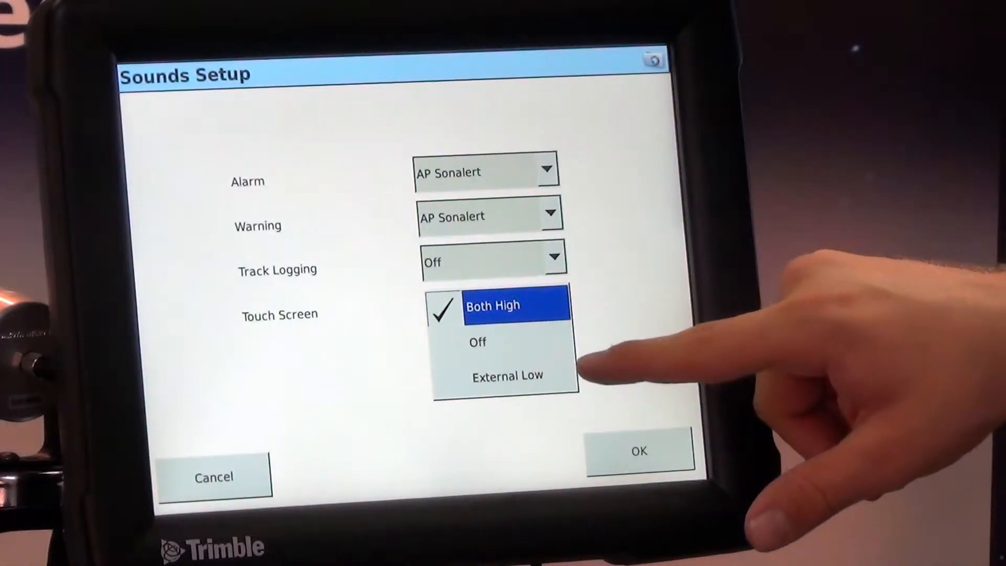
left_click(478, 342)
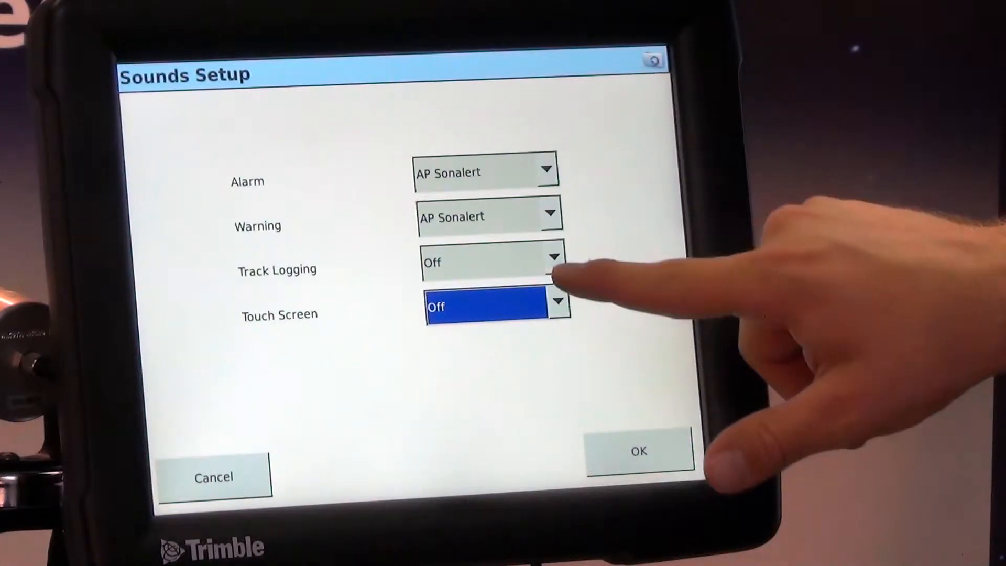
left_click(496, 305)
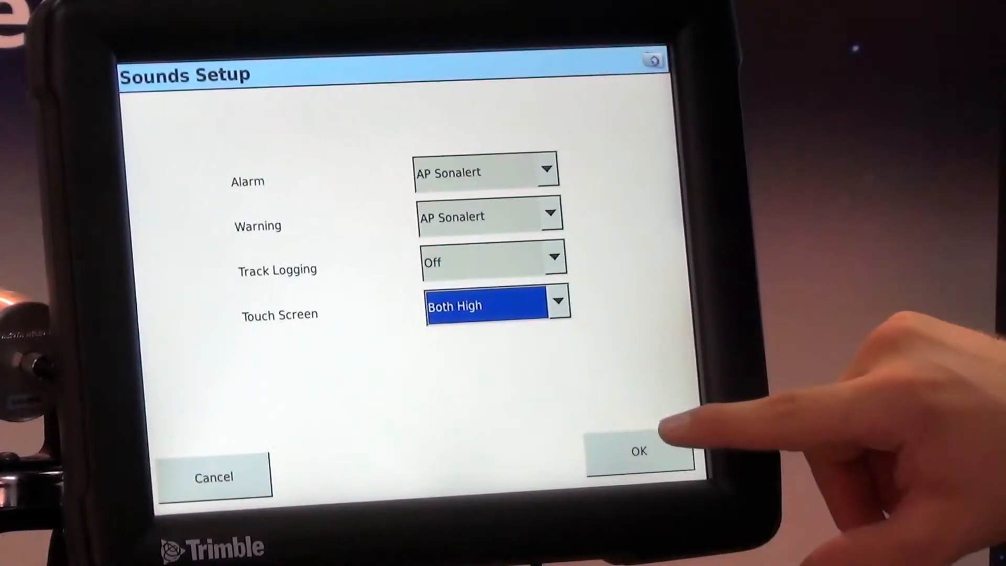
left_click(639, 450)
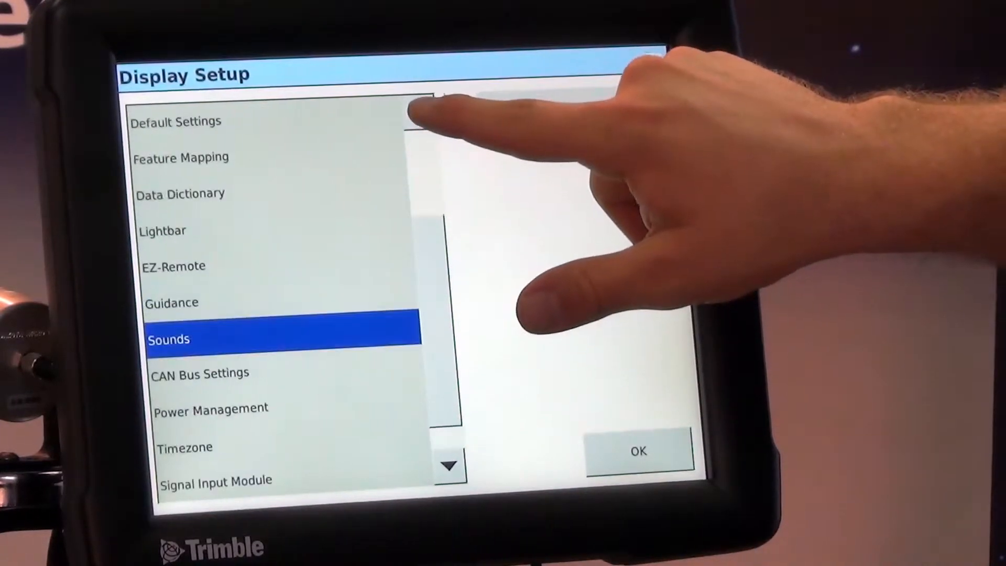
Scroll up to Language & Units and view its summary: English, Feet and Inches, QWERTY keyboard.
left_click(419, 112)
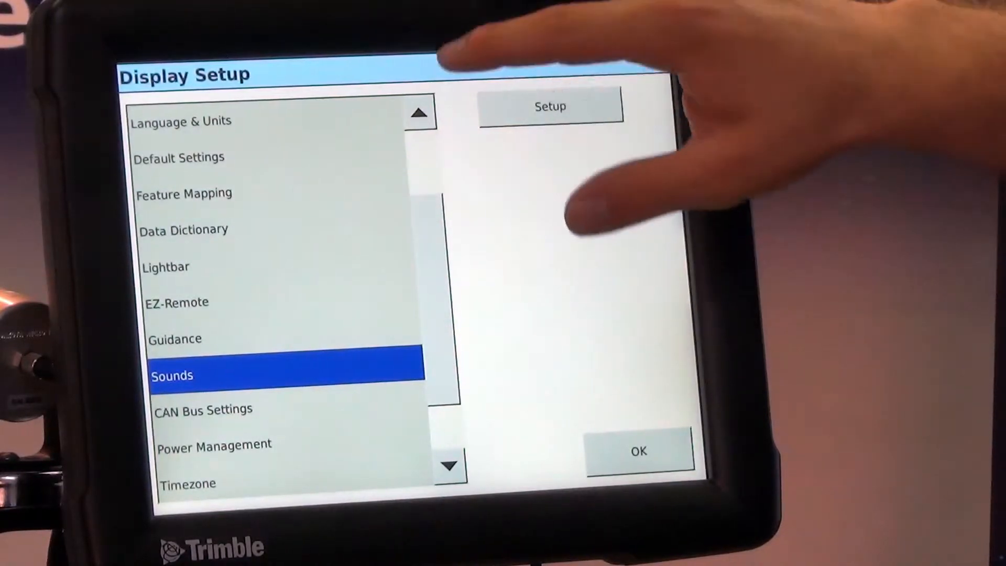
left_click(419, 114)
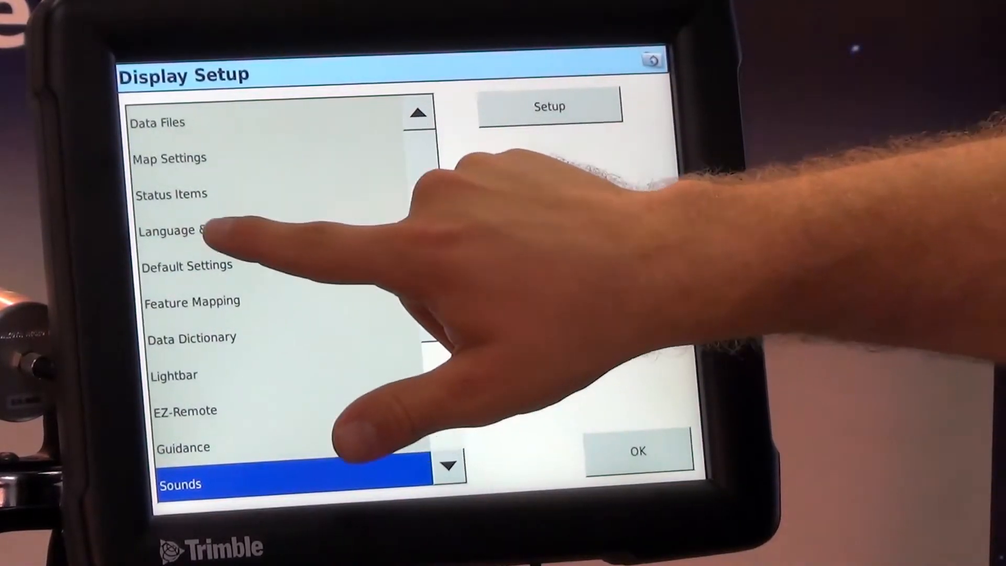
left_click(199, 230)
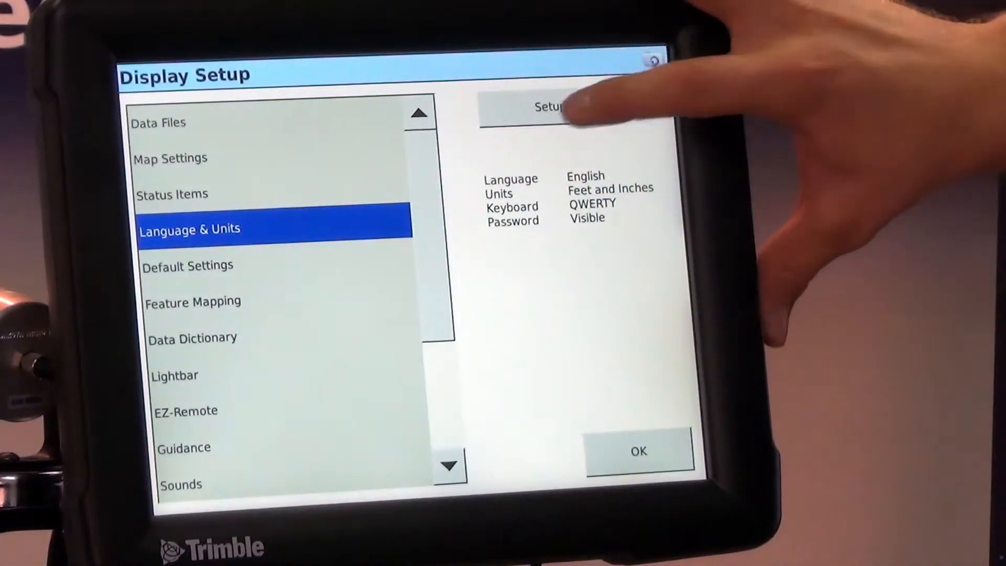
Review the Language & Units settings and leave them unchanged.
left_click(542, 107)
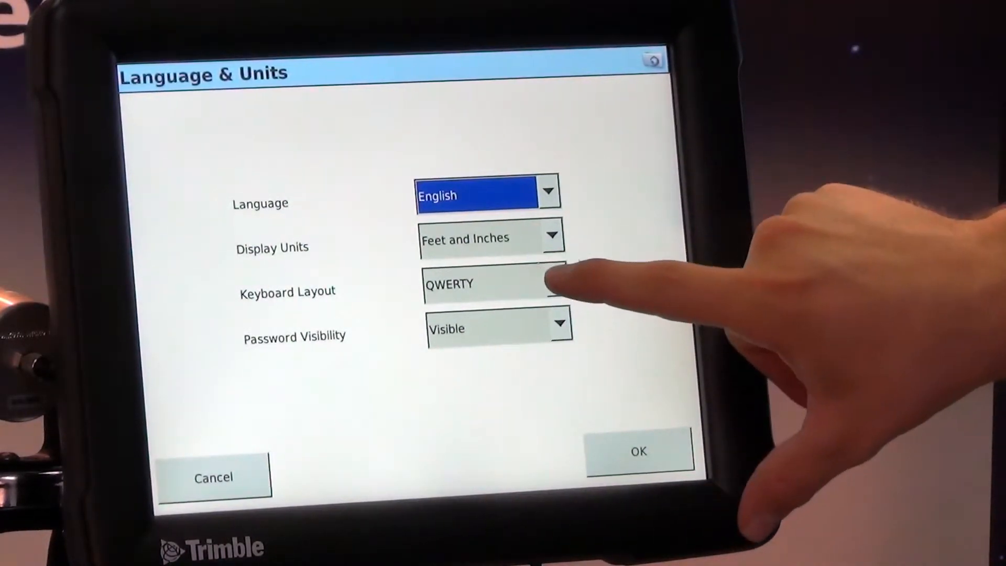
left_click(494, 284)
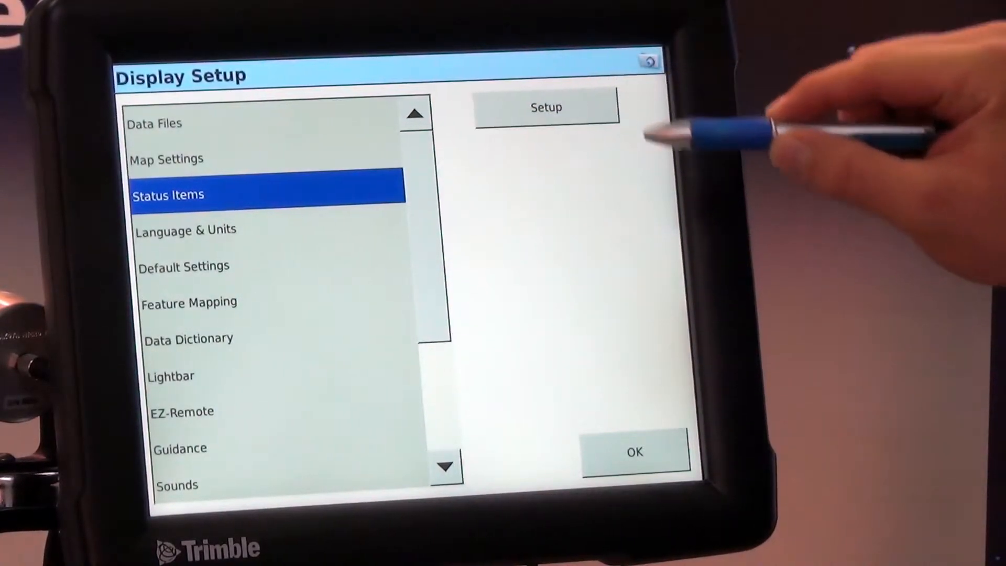
Enter Select Status Items and browse down the Info Items list toward Speed and Offline Dist.
left_click(546, 107)
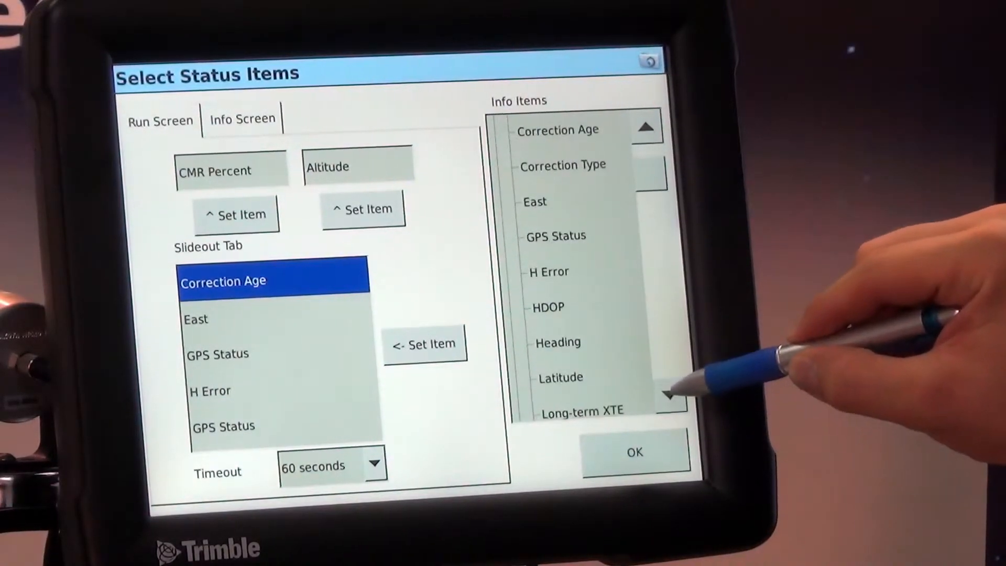
left_click(669, 396)
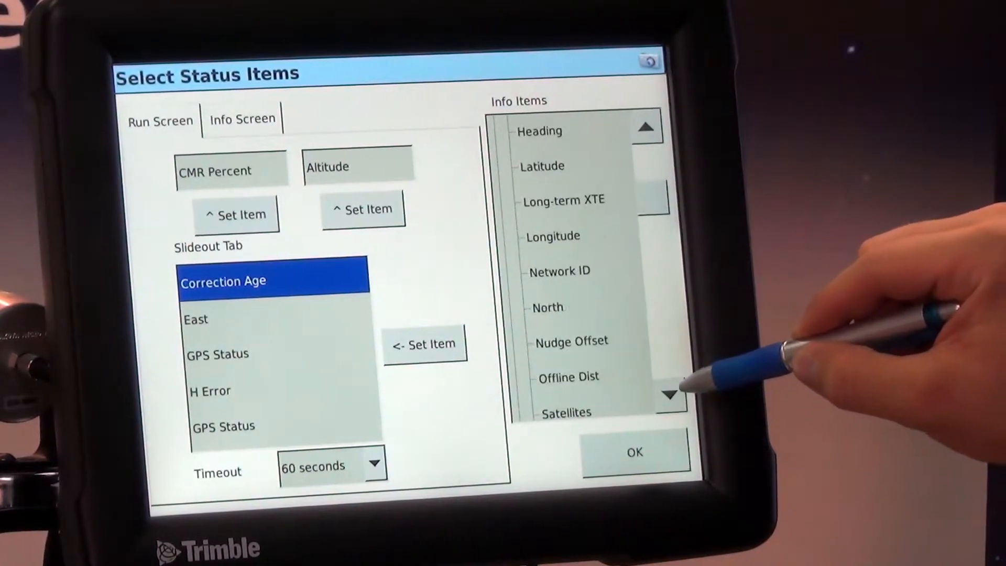
left_click(668, 395)
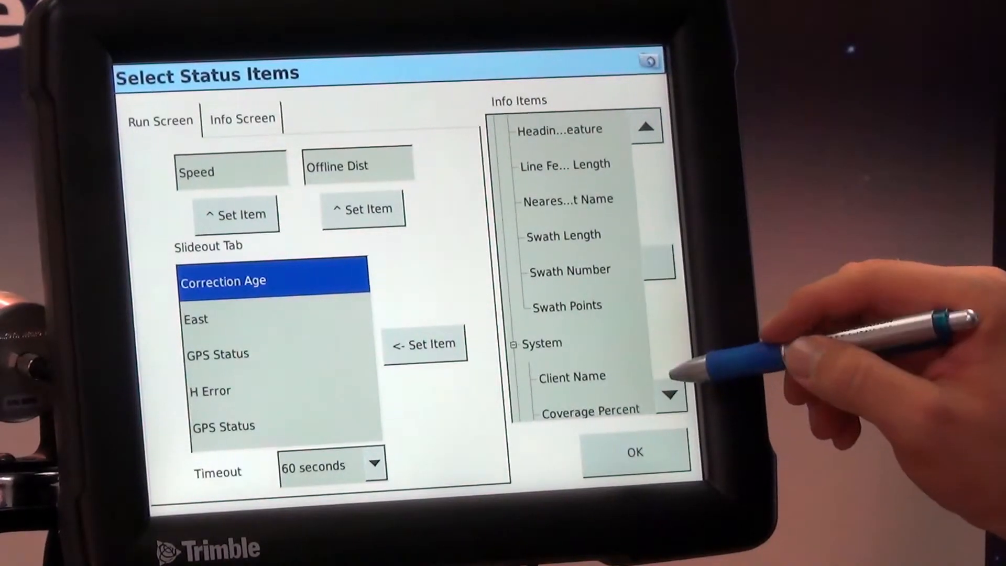
Scroll to the field info items and put Coverage Percent in the third slideout slot.
left_click(668, 396)
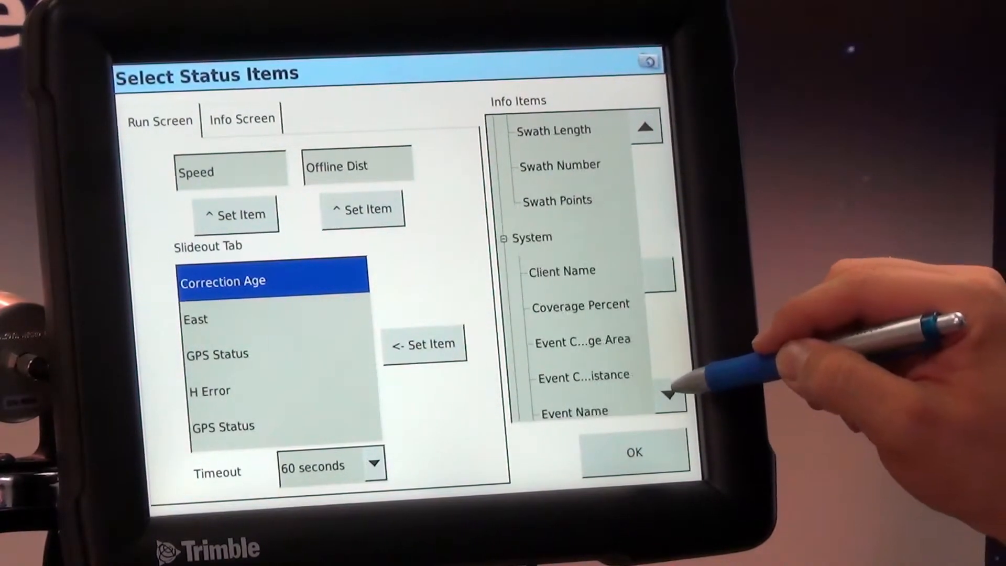
left_click(668, 395)
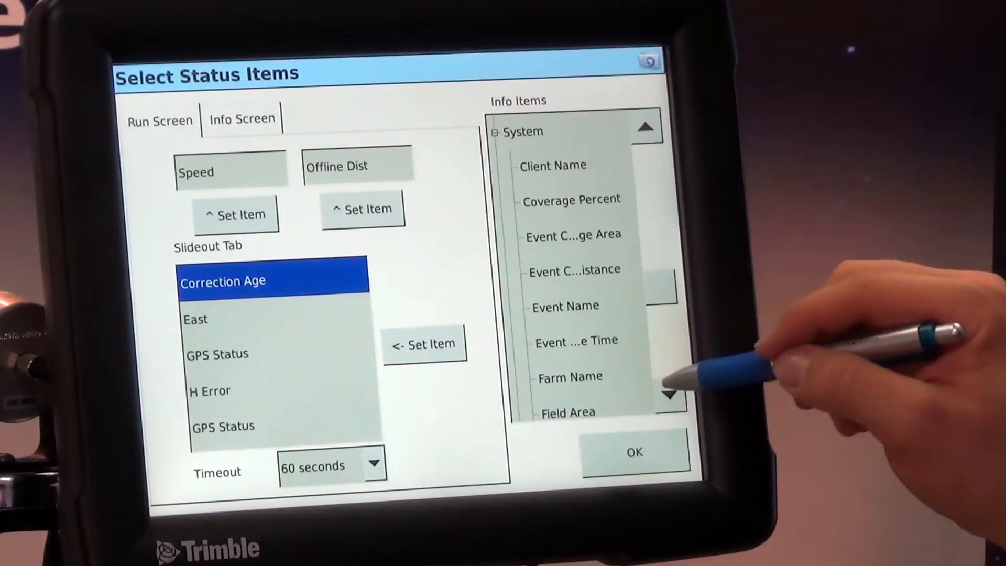
left_click(670, 395)
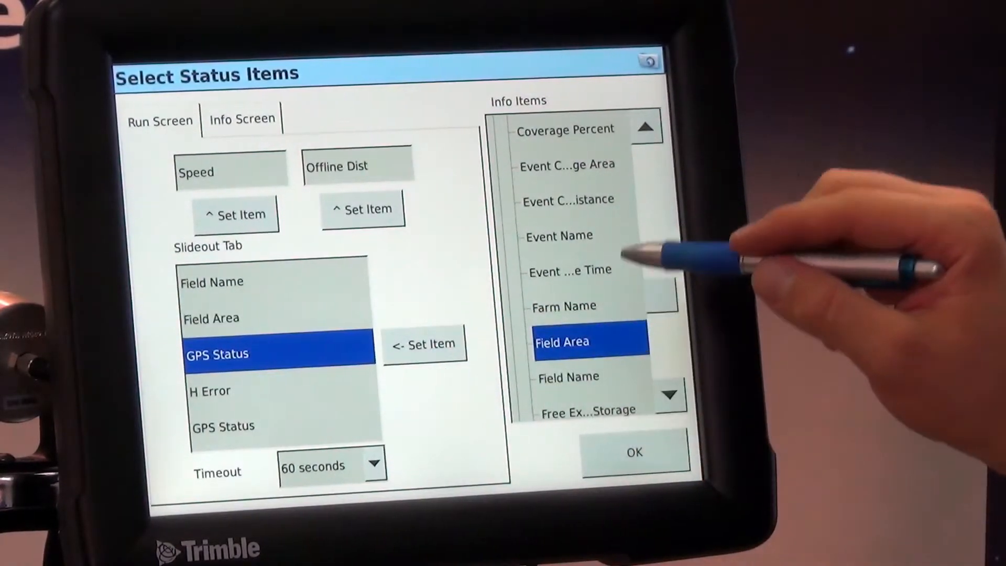
left_click(565, 130)
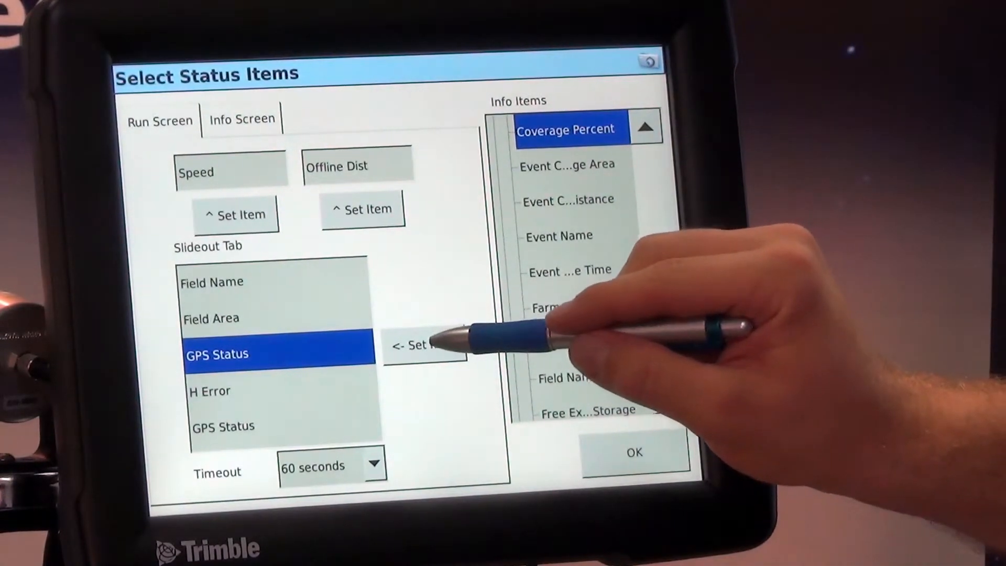
left_click(425, 345)
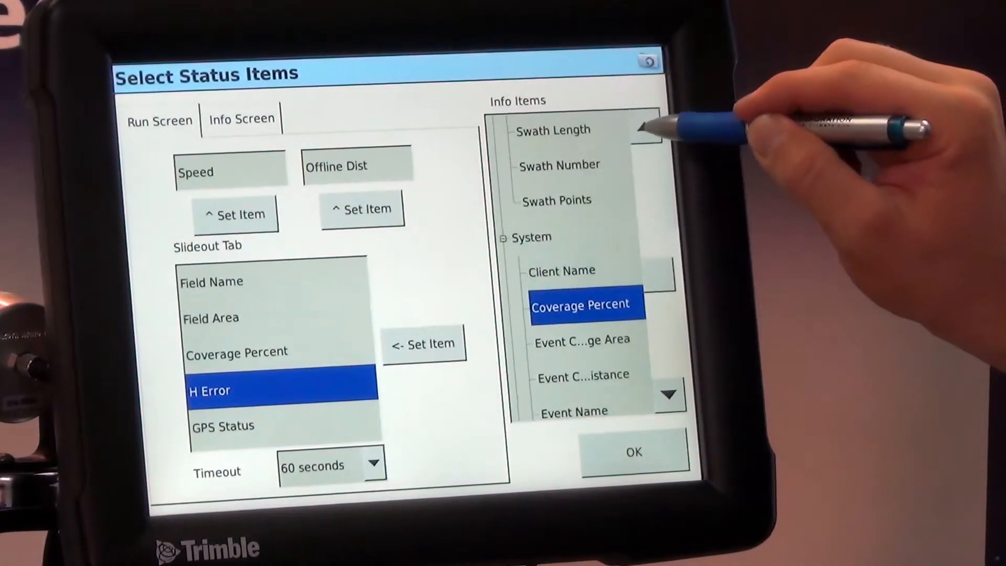
Scroll up to the GPS items and place Heading in the fourth slideout slot, then view the Info Screen items.
left_click(646, 127)
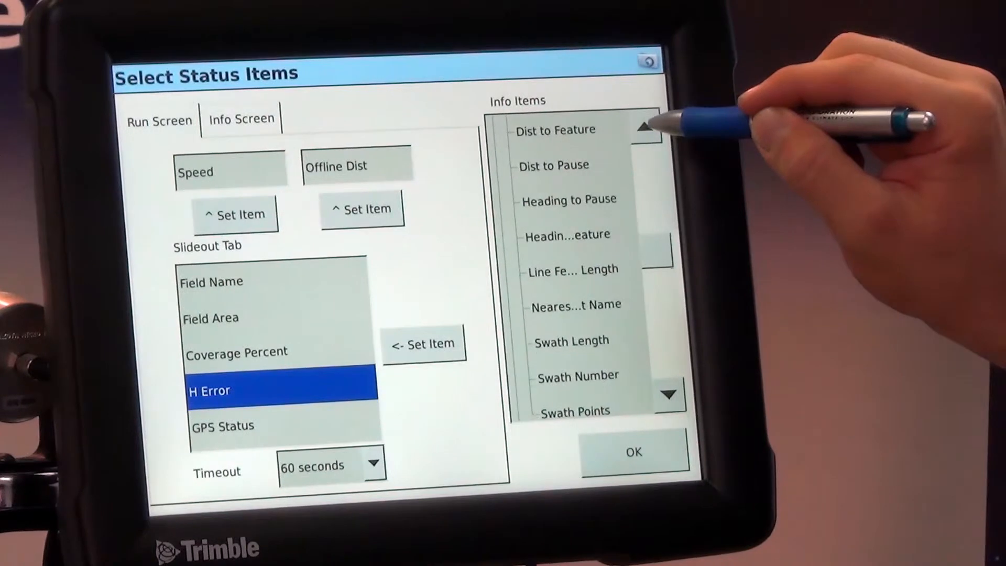
left_click(648, 125)
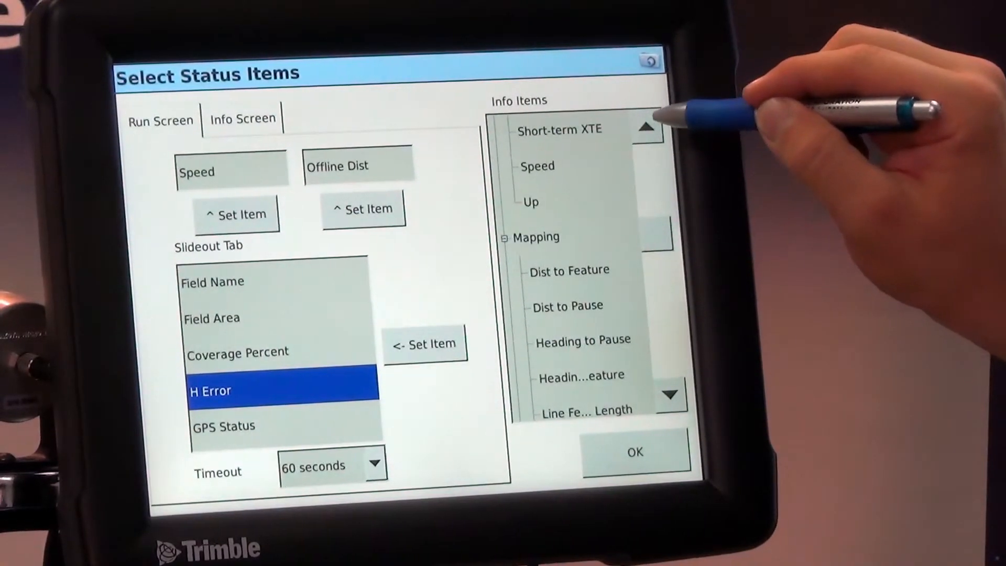
left_click(647, 127)
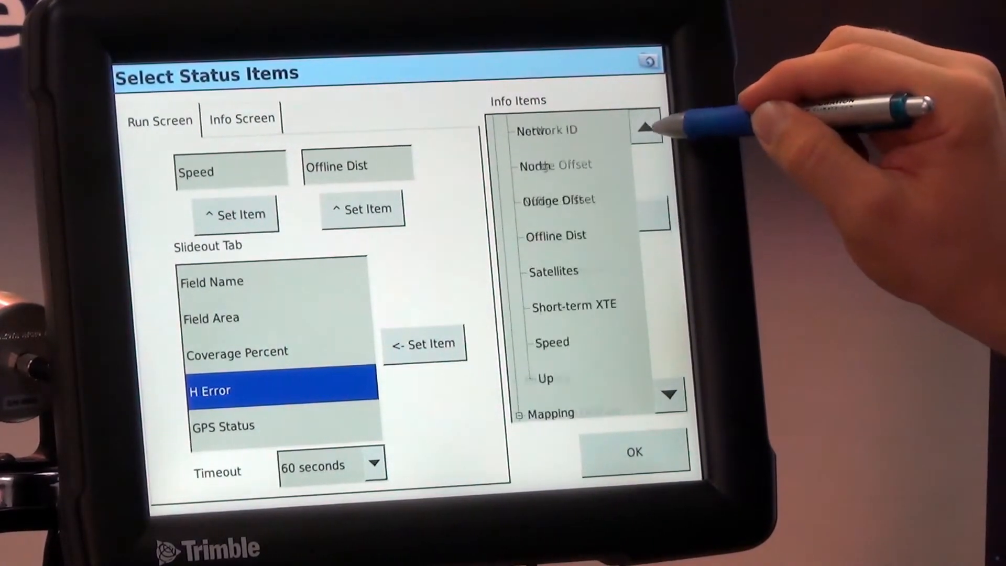
left_click(645, 127)
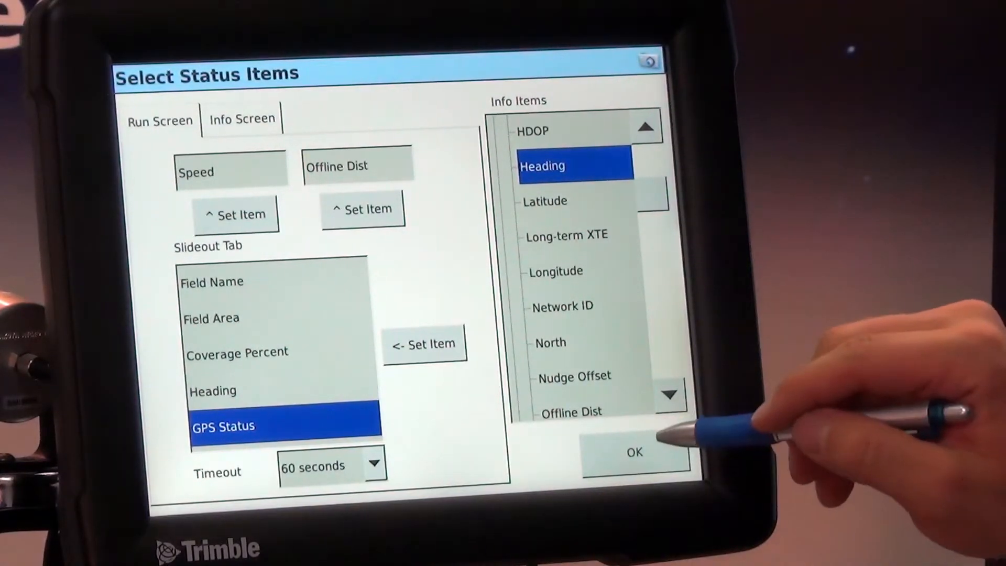
left_click(242, 120)
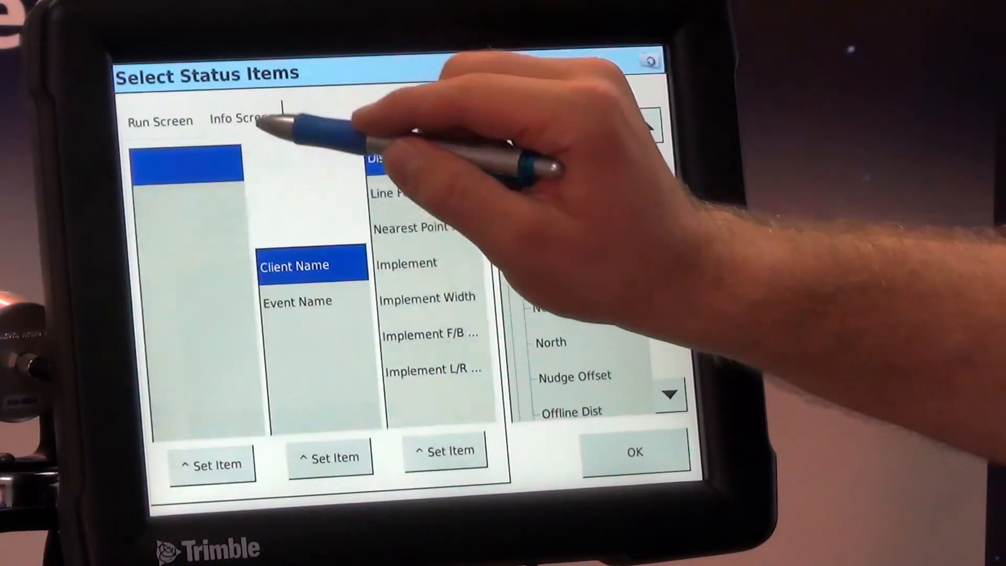